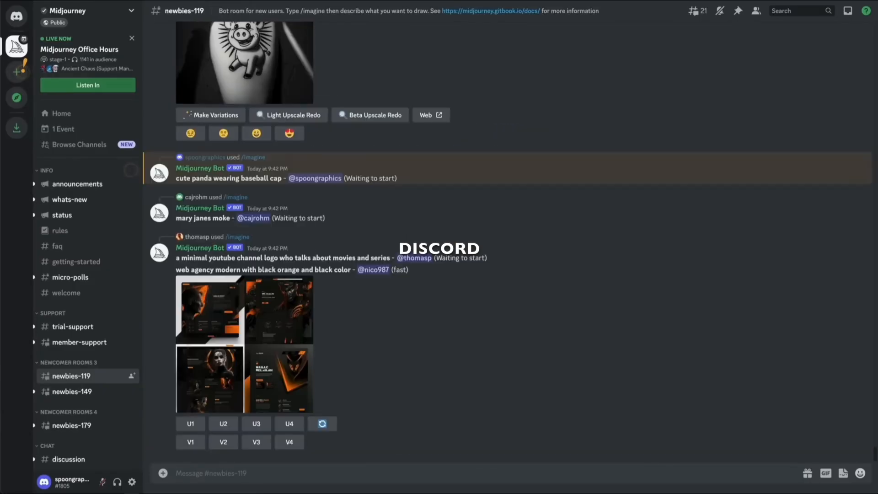
Open the Community Showcase gallery from the bottom of the midjourney.com home page
{"action": "scroll", "scroll_direction": "down", "scroll_amount": 3}
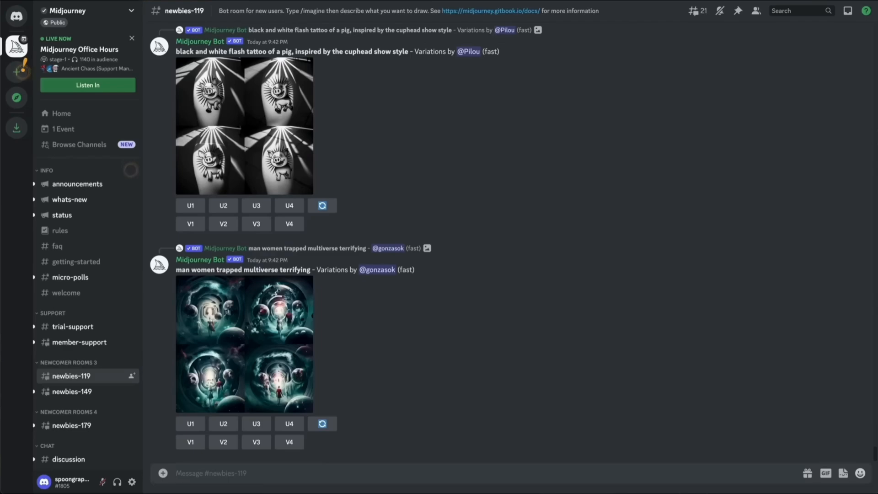
{"action": "scroll", "scroll_direction": "down", "scroll_amount": 3}
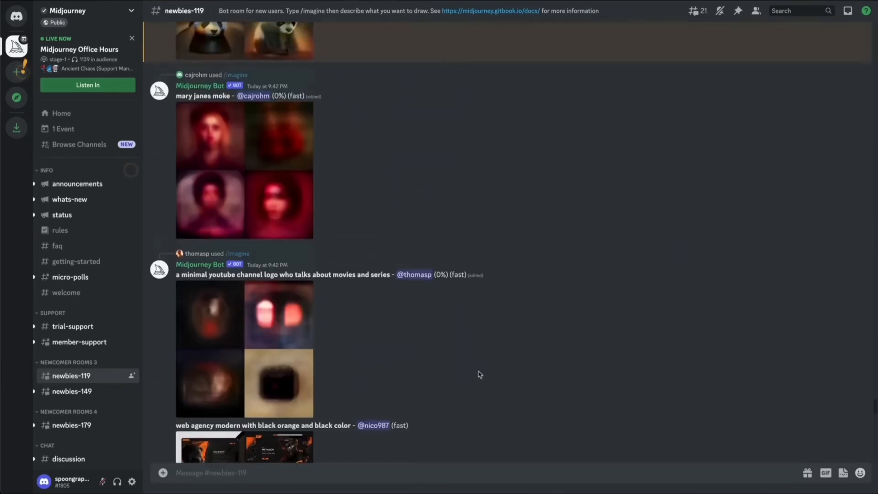
{"action": "scroll", "scroll_direction": "up", "scroll_amount": 3}
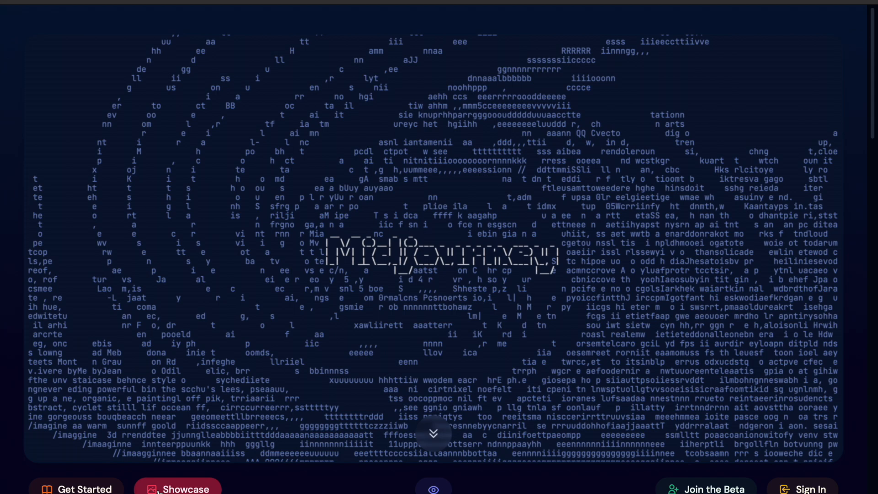
{"action": "left_click", "coordinate": [185, 488]}
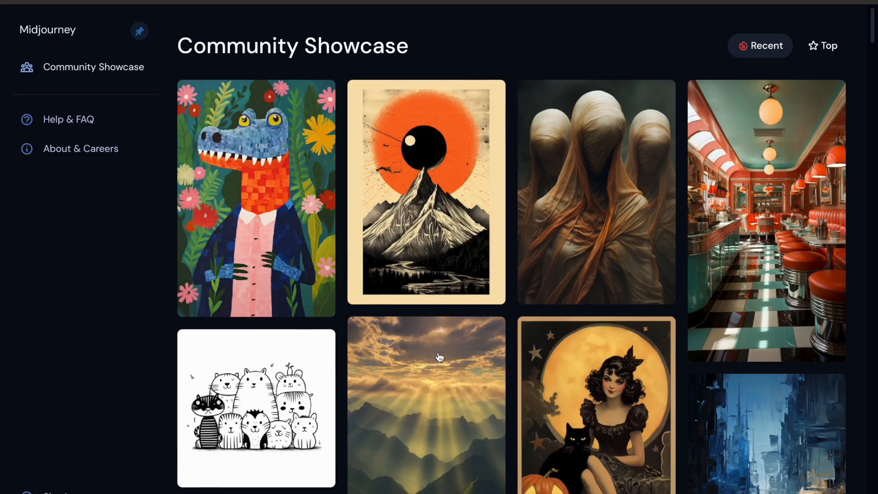
{"action": "scroll", "scroll_direction": "down", "scroll_amount": 3}
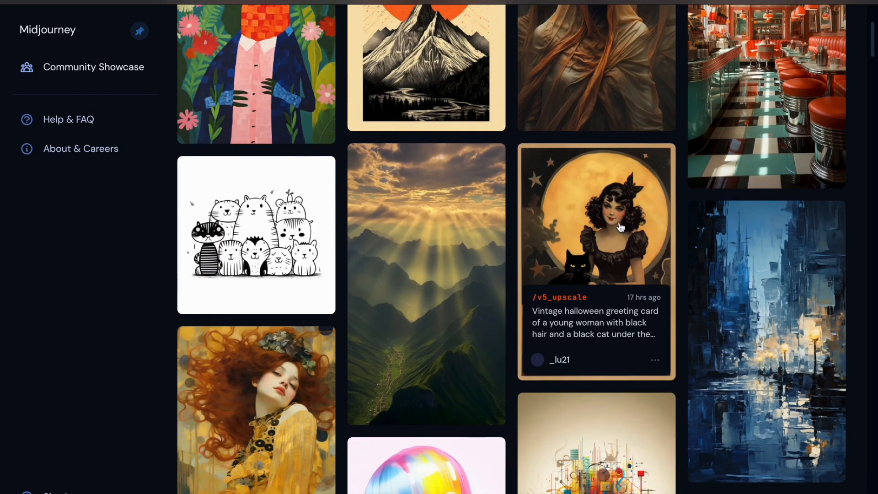
{"action": "scroll", "scroll_direction": "down", "scroll_amount": 3}
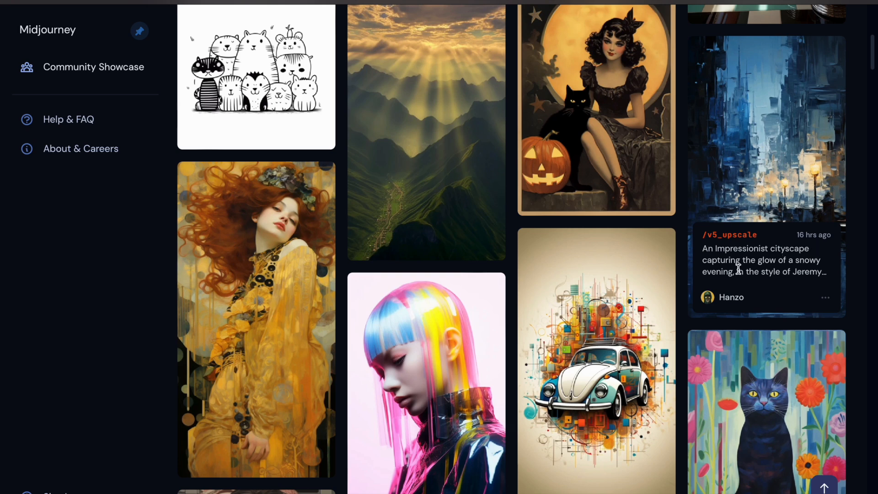
{"action": "scroll", "scroll_direction": "down", "scroll_amount": 3}
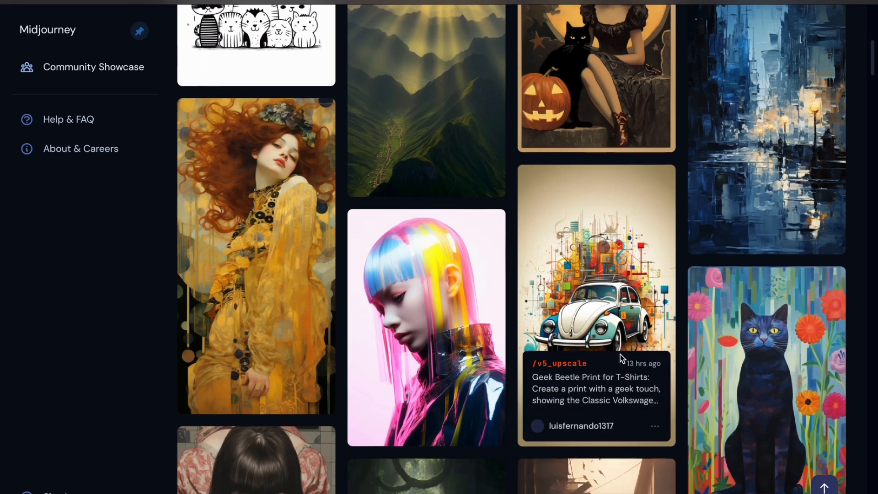
{"action": "scroll", "scroll_direction": "down", "scroll_amount": 3}
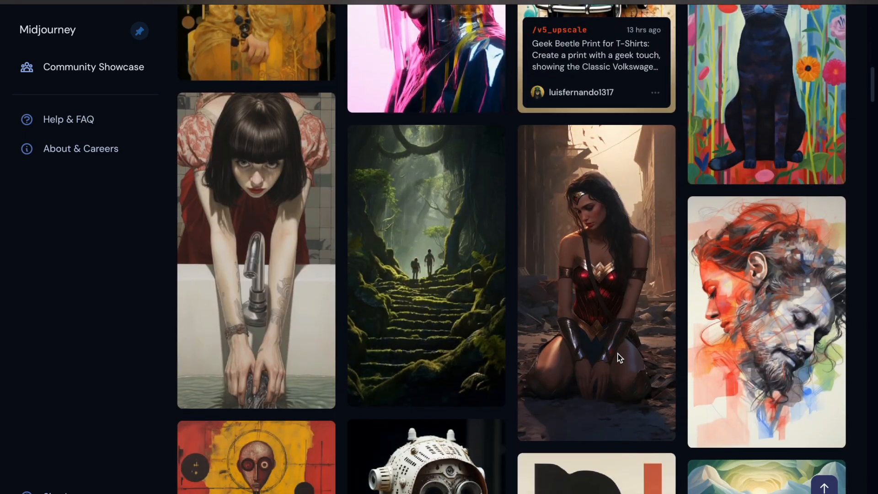
{"action": "scroll", "scroll_direction": "down", "scroll_amount": 3}
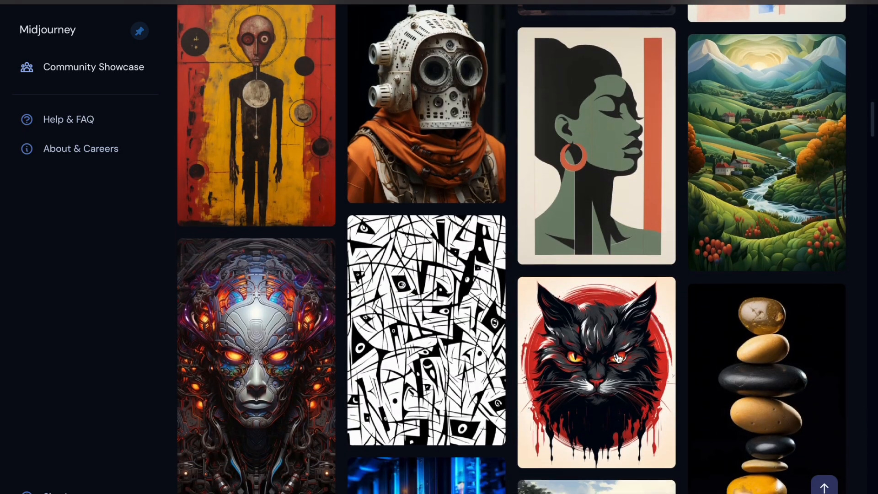
{"action": "scroll", "scroll_direction": "down", "scroll_amount": 3}
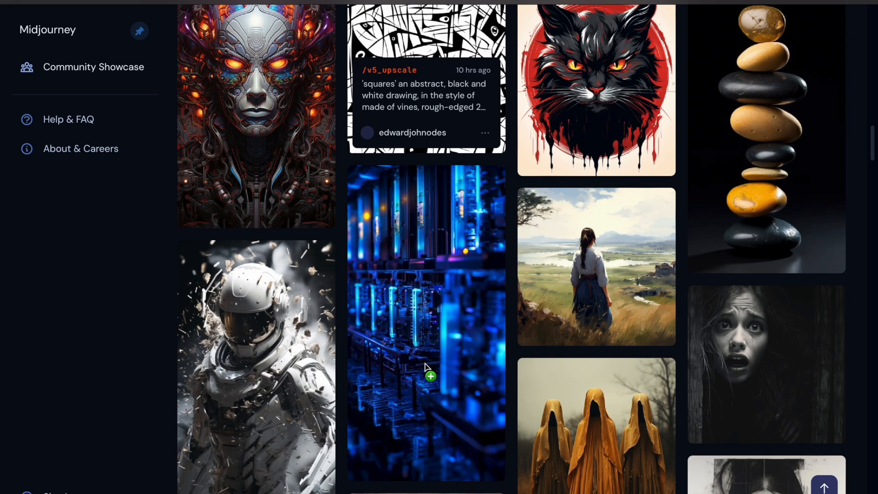
{"action": "scroll", "scroll_direction": "down", "scroll_amount": 3}
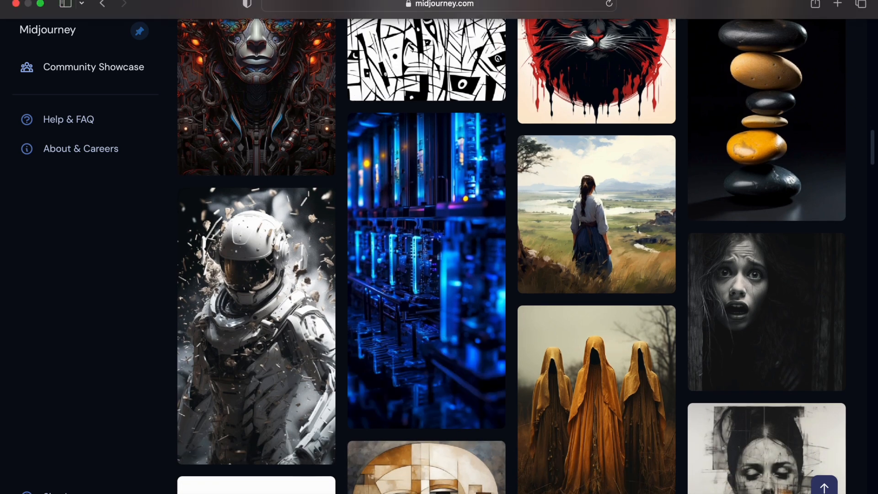